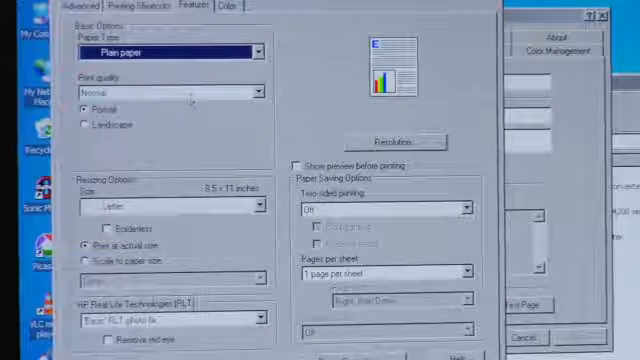
Open the Print quality dropdown on the Features tab, with Paper Type on Plain paper
{"action": "left_click", "coordinate": [255, 90]}
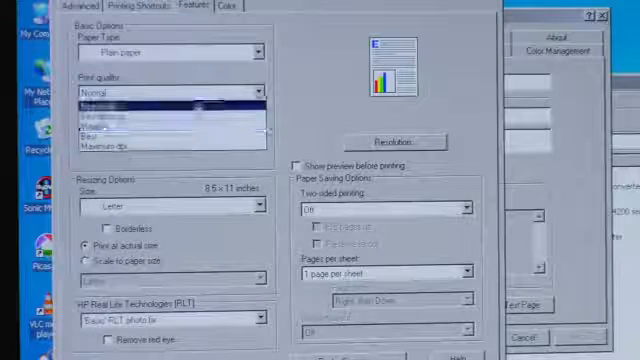